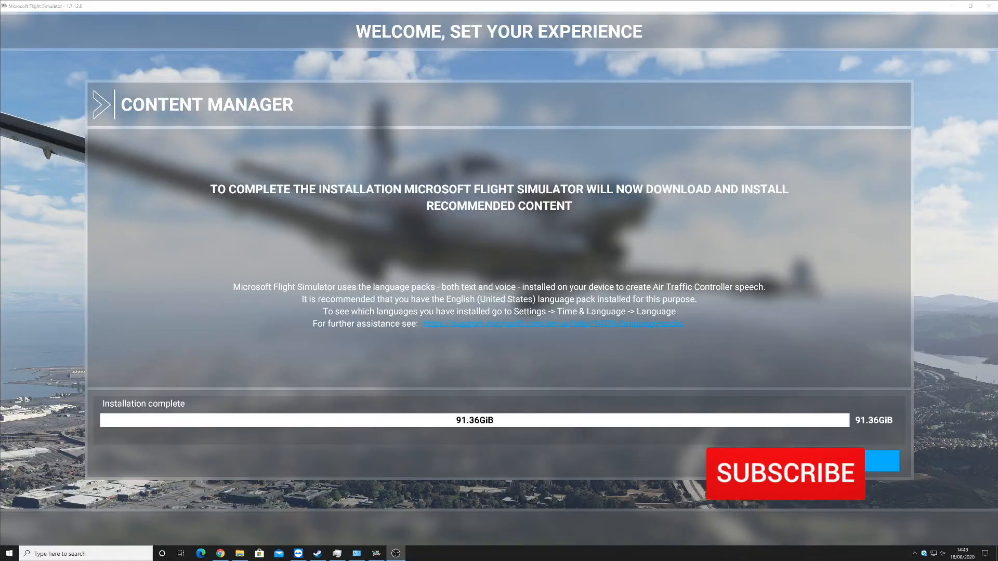
Step: Continue past content installation, lower the graphics preset from Ultra to High-End and proceed
left_click(784, 473)
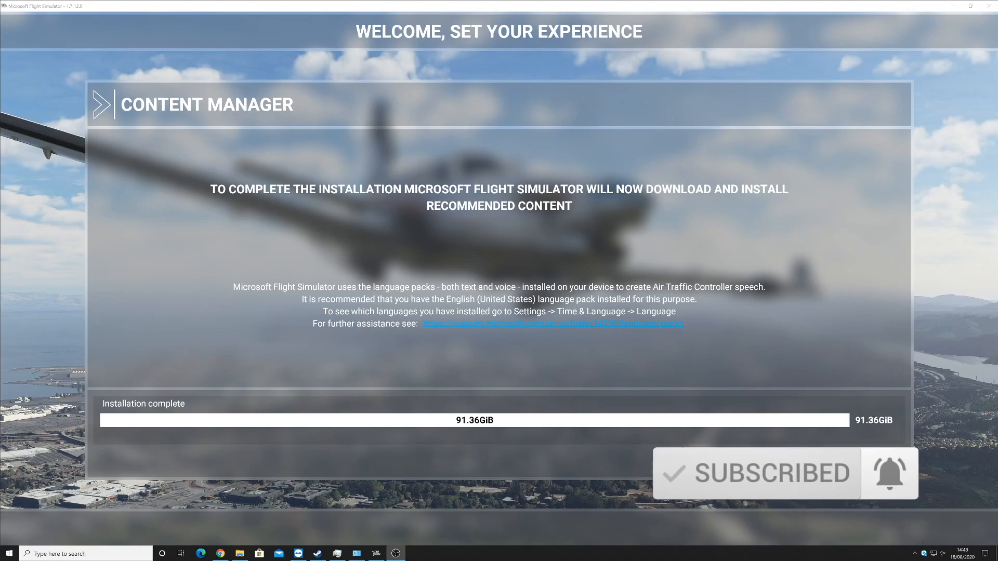
mouse_move(739, 382)
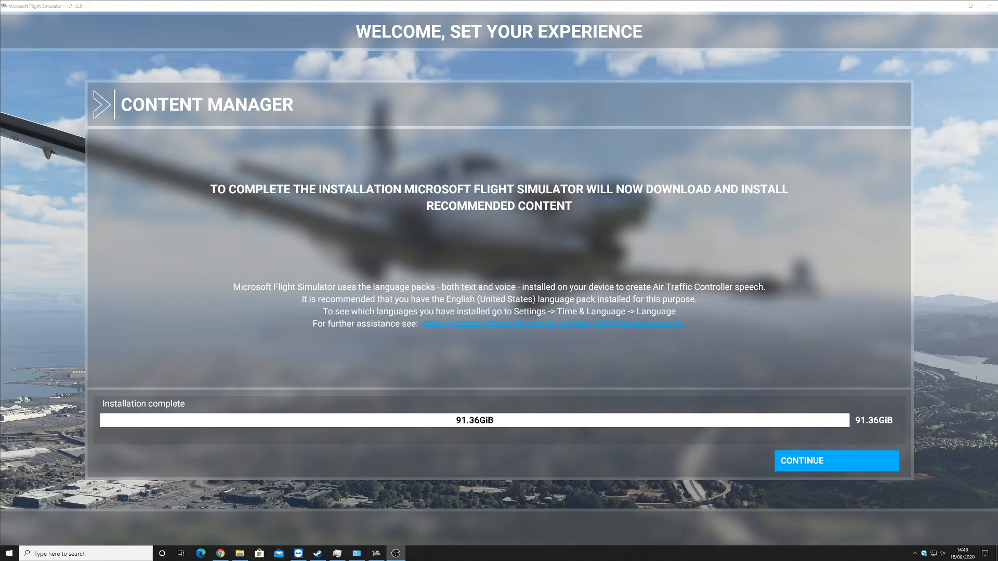
mouse_move(869, 288)
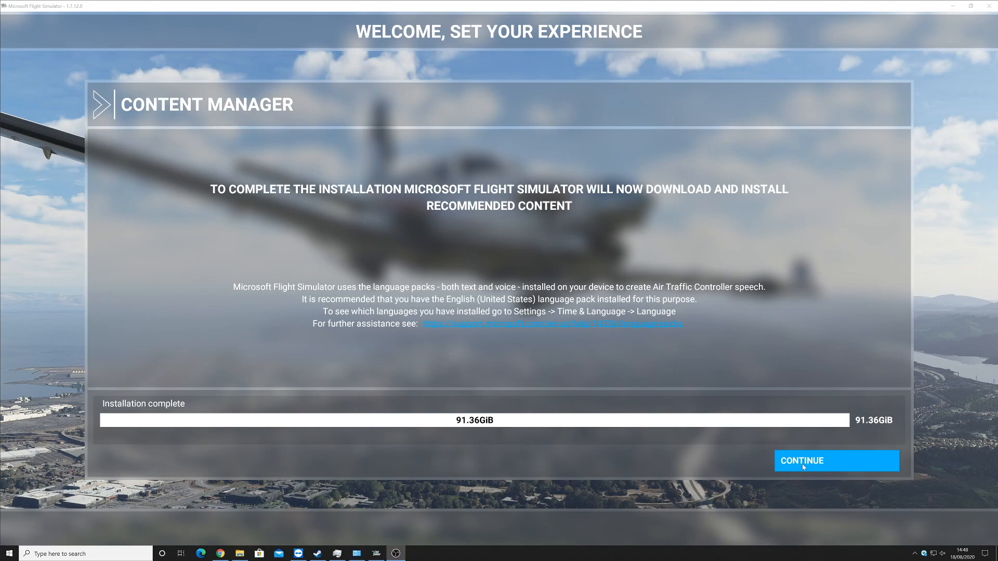
left_click(836, 461)
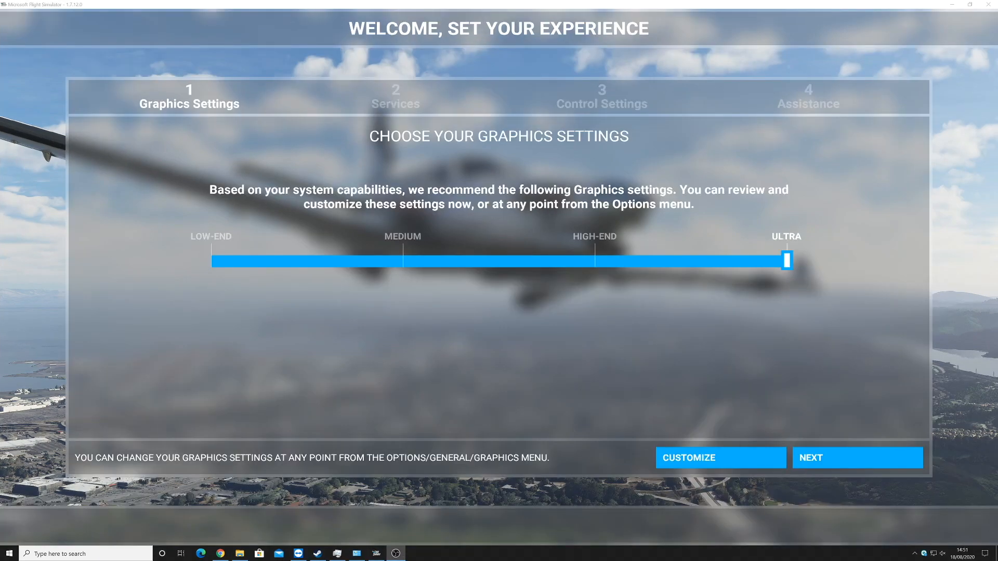
mouse_move(802, 204)
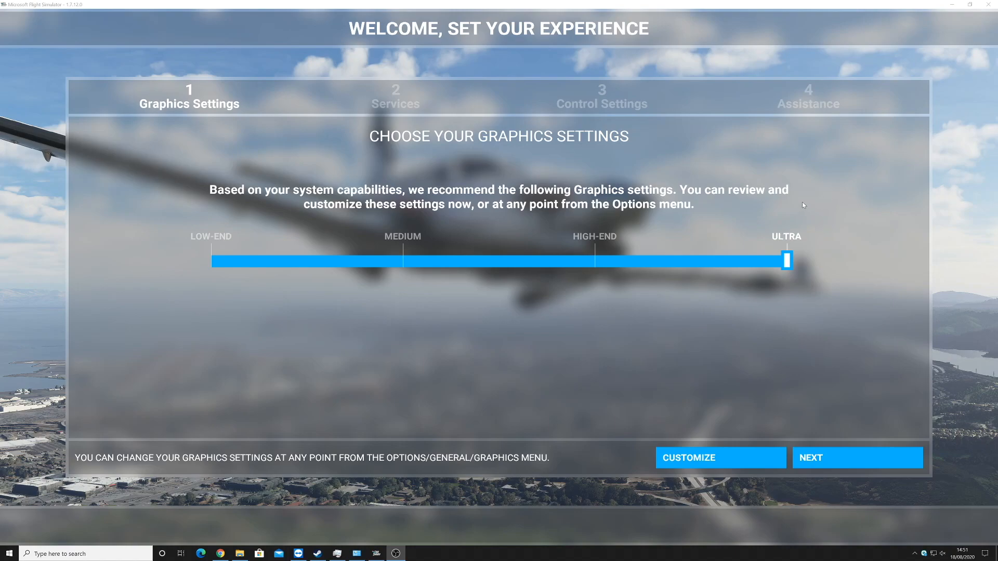
mouse_move(779, 278)
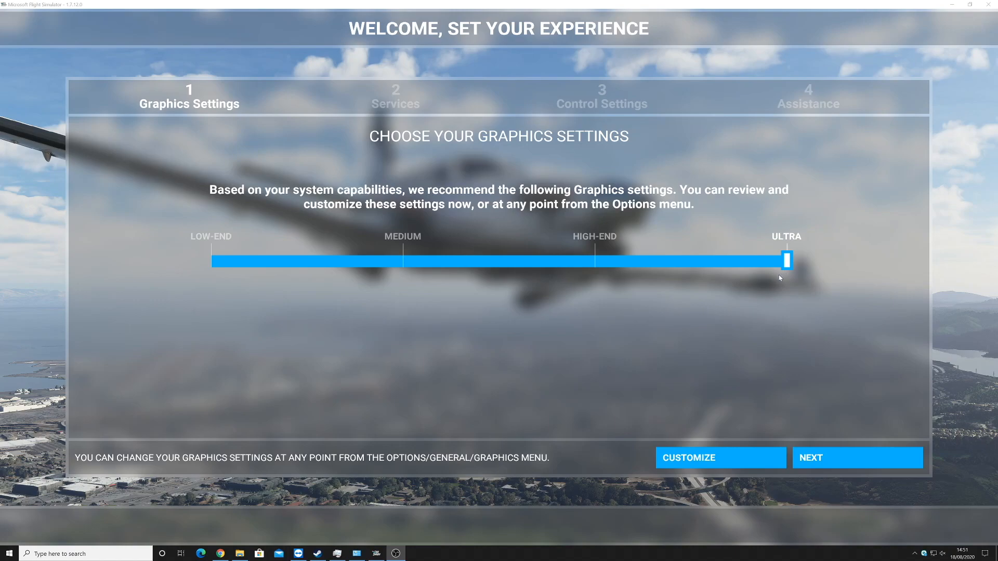
left_click_drag(787, 259, 594, 259)
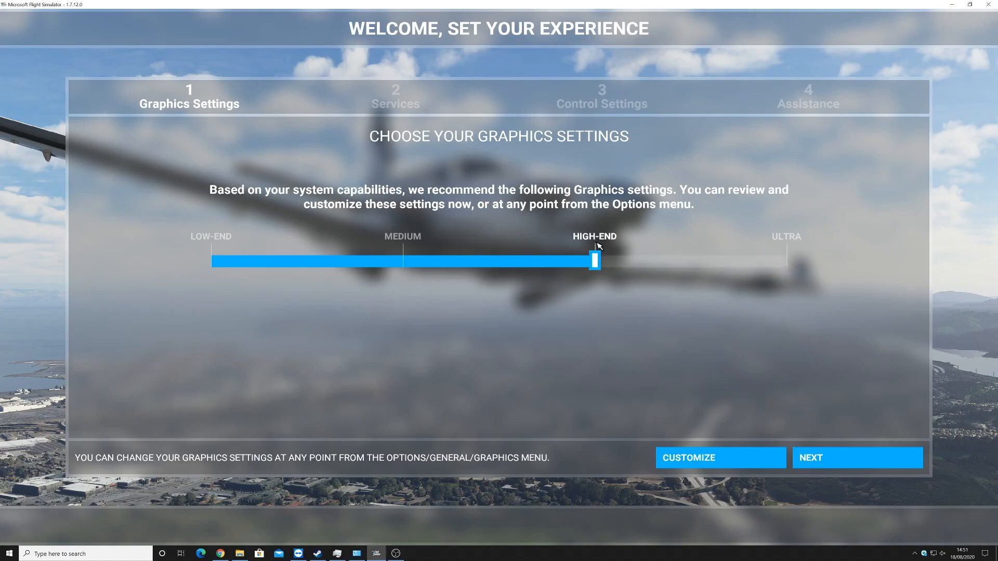
left_click(856, 457)
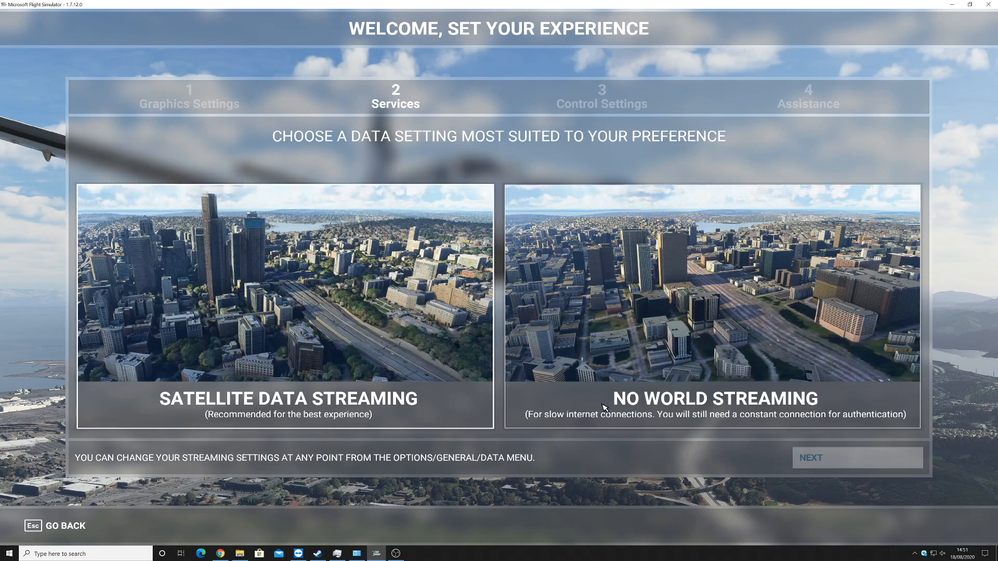
Step: Choose Satellite Data Streaming, accept it and acknowledge the Data Cap notice to reach control settings
left_click(286, 306)
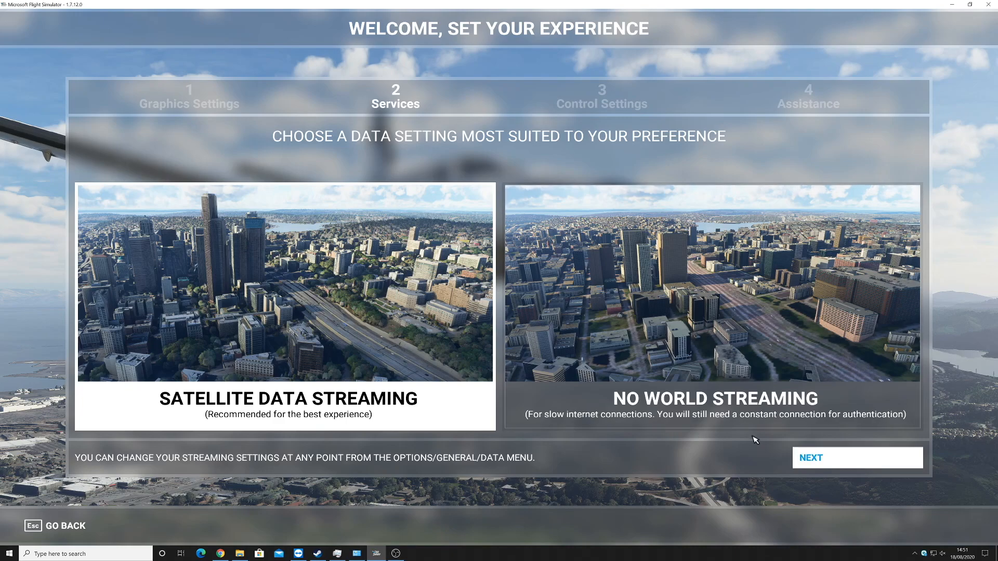
left_click(855, 457)
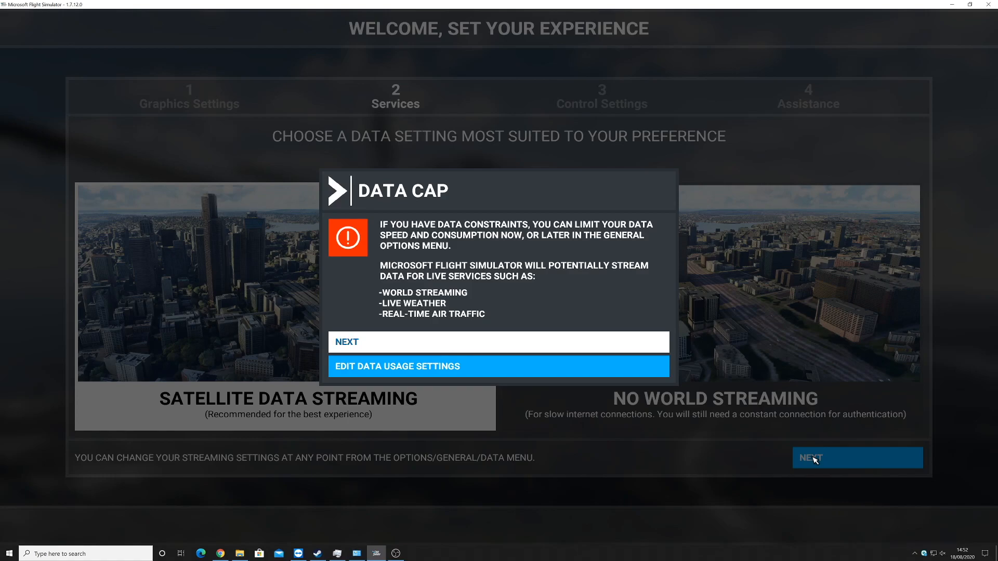
left_click(855, 457)
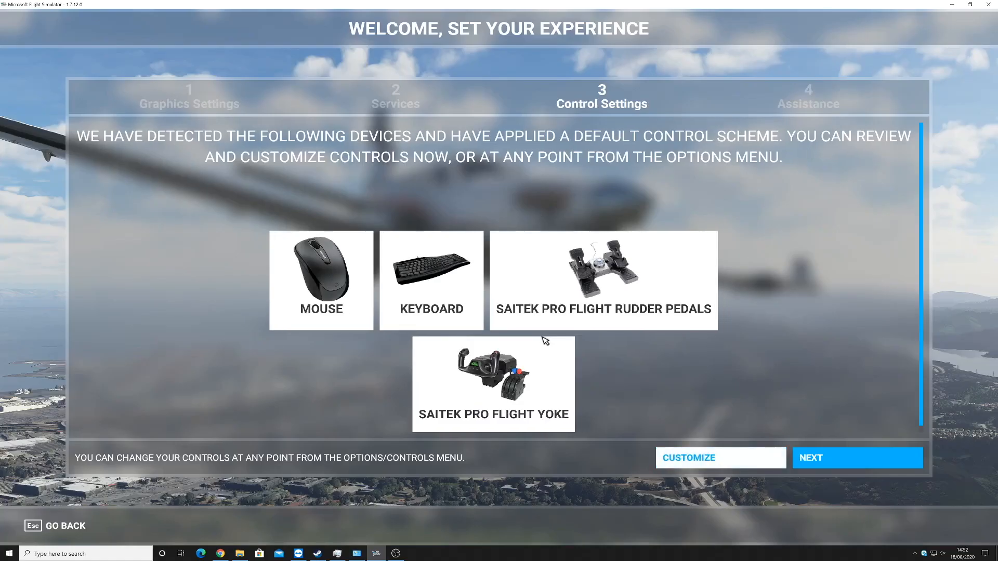
mouse_move(679, 399)
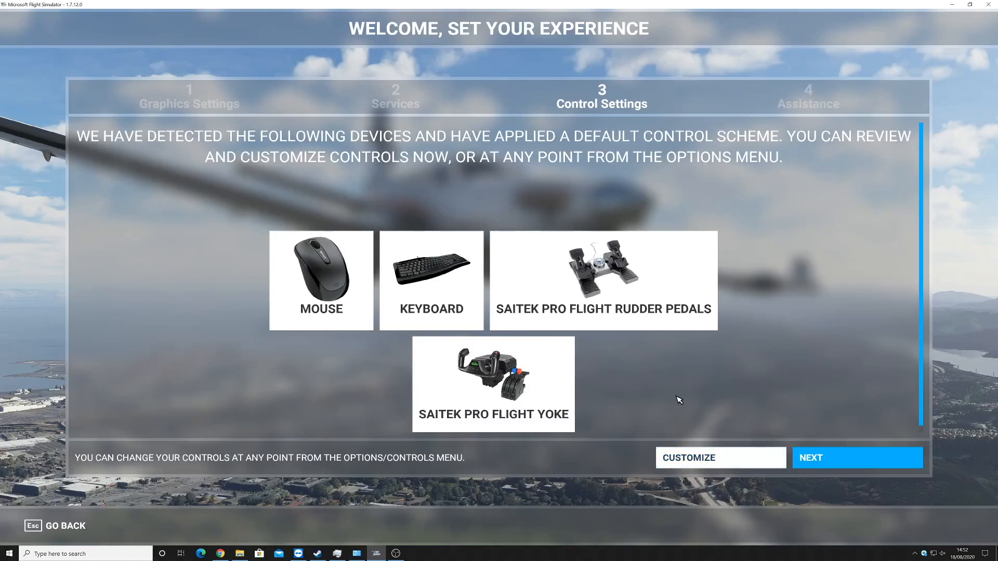
mouse_move(69, 170)
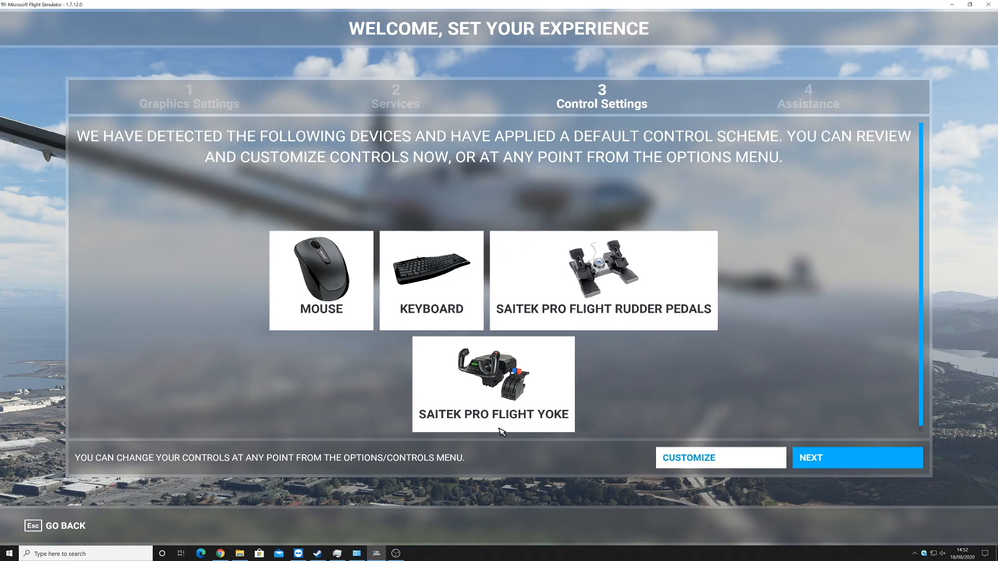
mouse_move(442, 413)
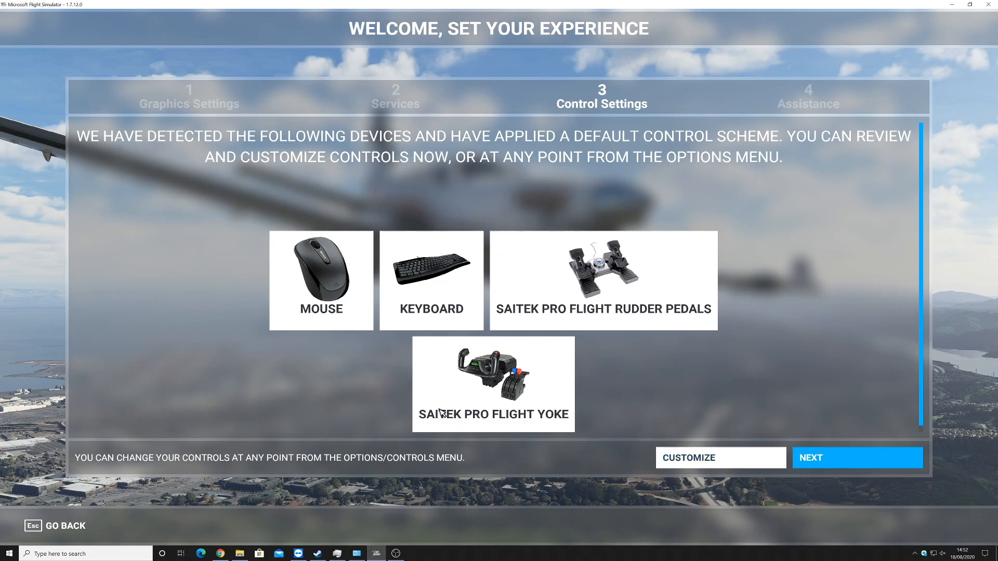
mouse_move(645, 287)
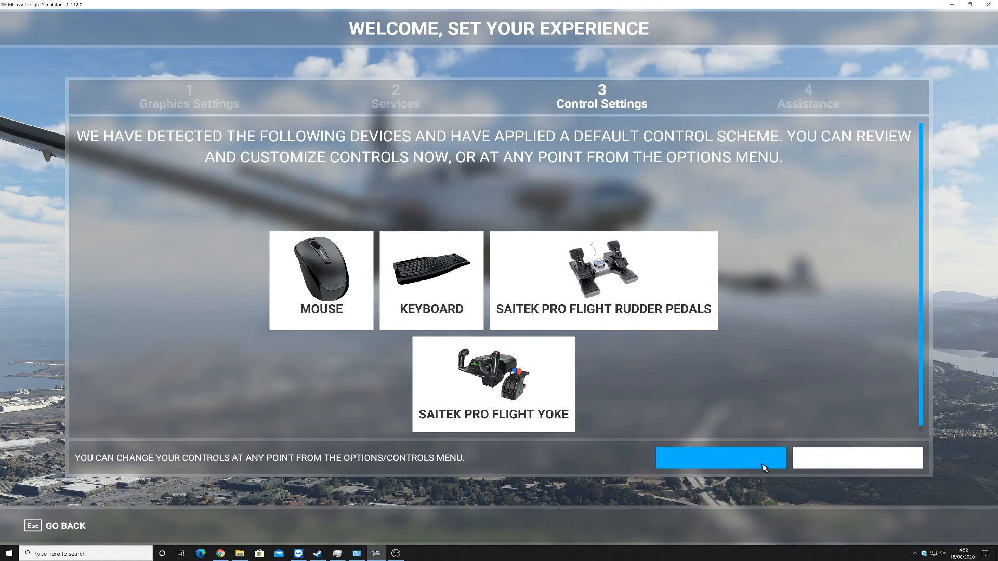
Step: Enter Customize to review the default control assignments for detected devices
left_click(719, 457)
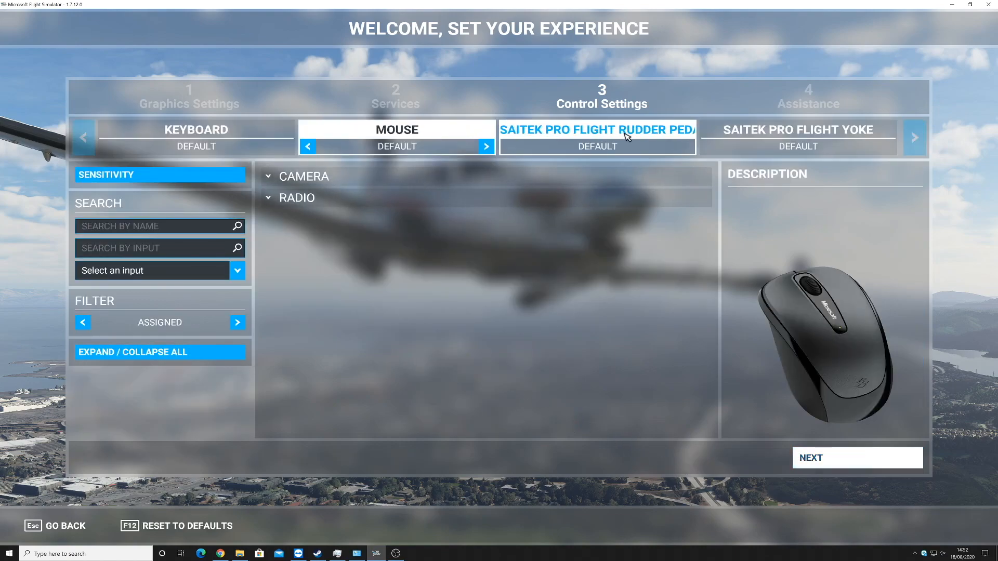
Step: Review the Saitek Pro Flight Yoke bindings, including Cockpit Quickview Left, then advance to Assistance
left_click(797, 136)
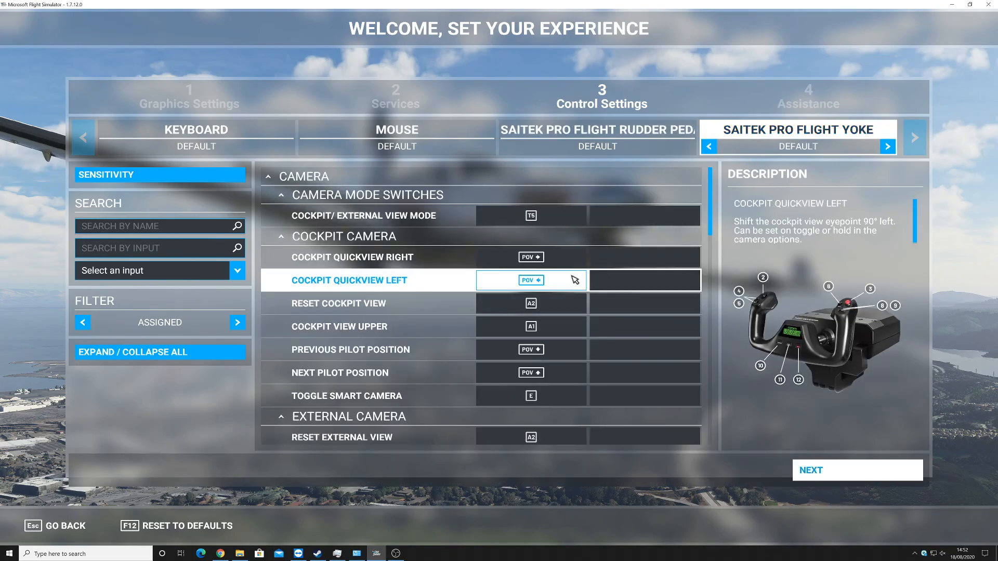
left_click(362, 215)
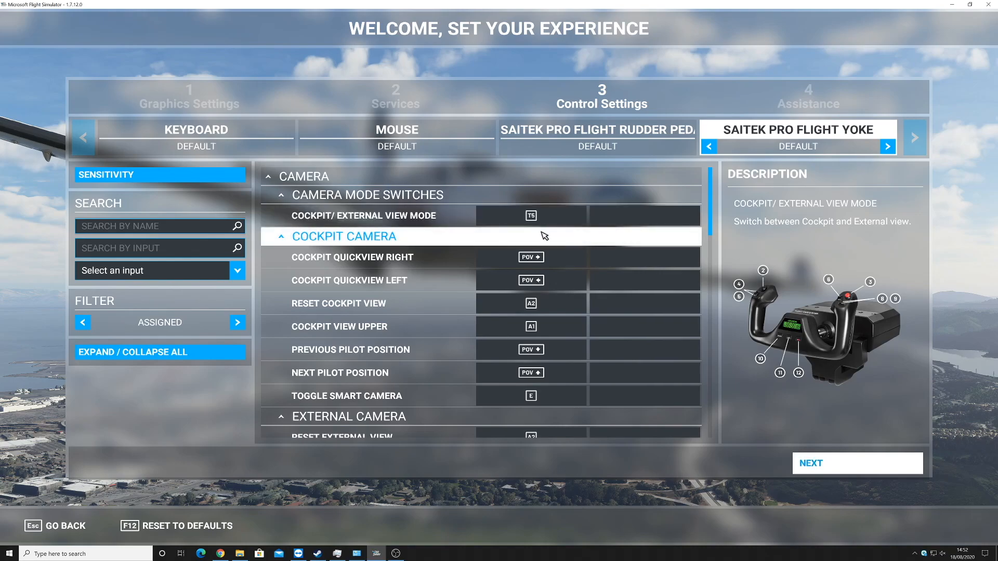
scroll("down", 3)
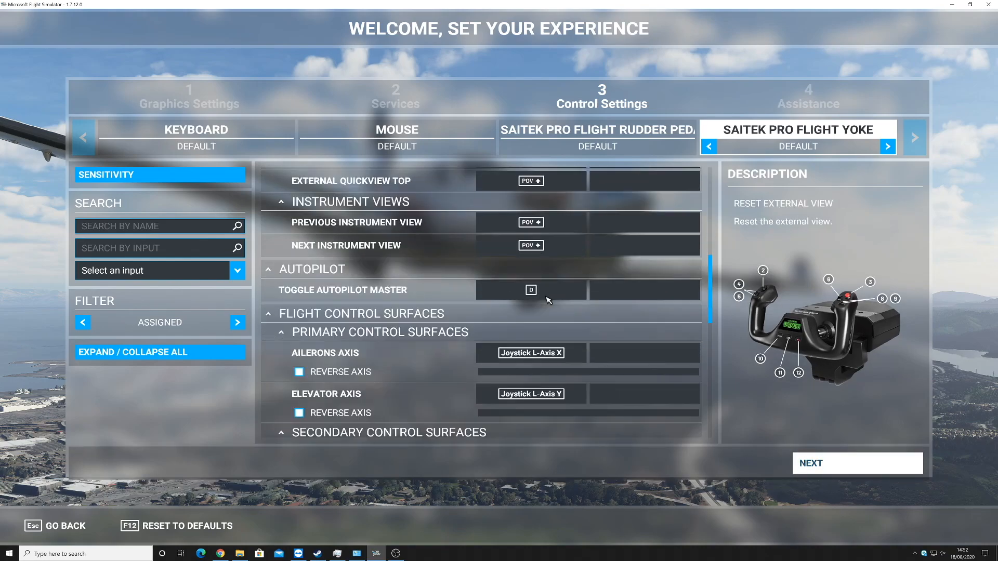
scroll("down", 3)
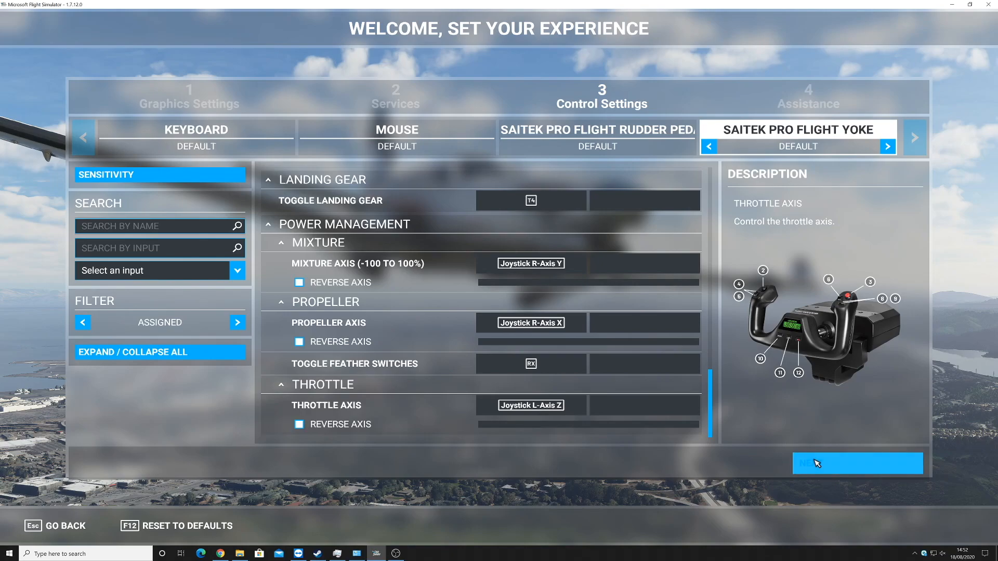
left_click(856, 464)
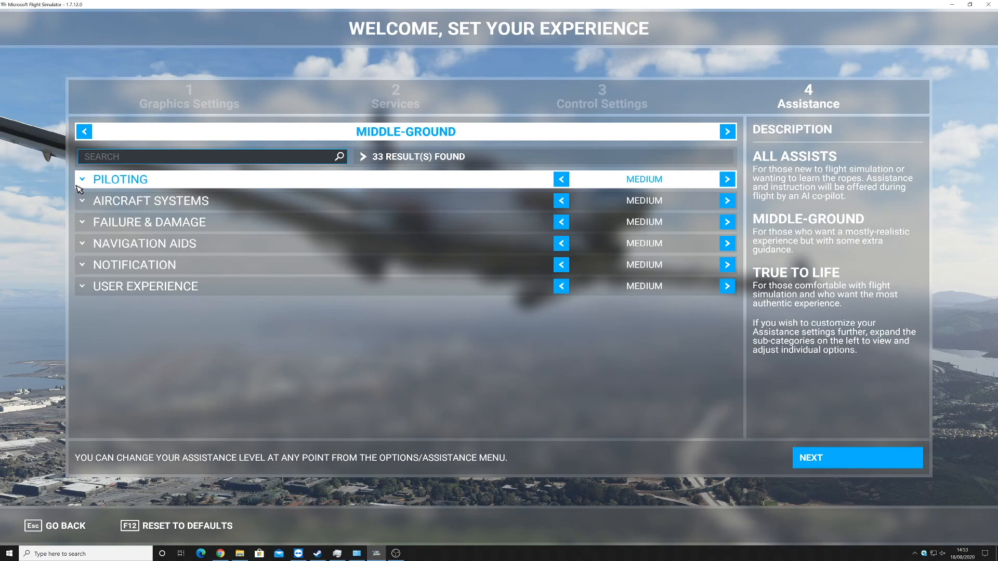
Step: Expand Piloting and set Take-Off Auto-Rudder to OFF, making the assistance preset Custom
left_click(82, 179)
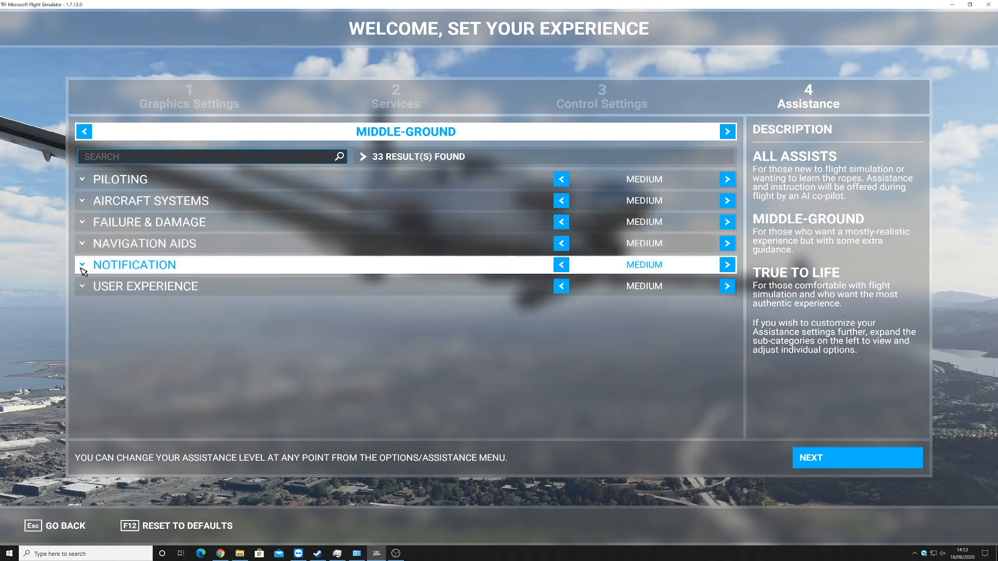
mouse_move(119, 179)
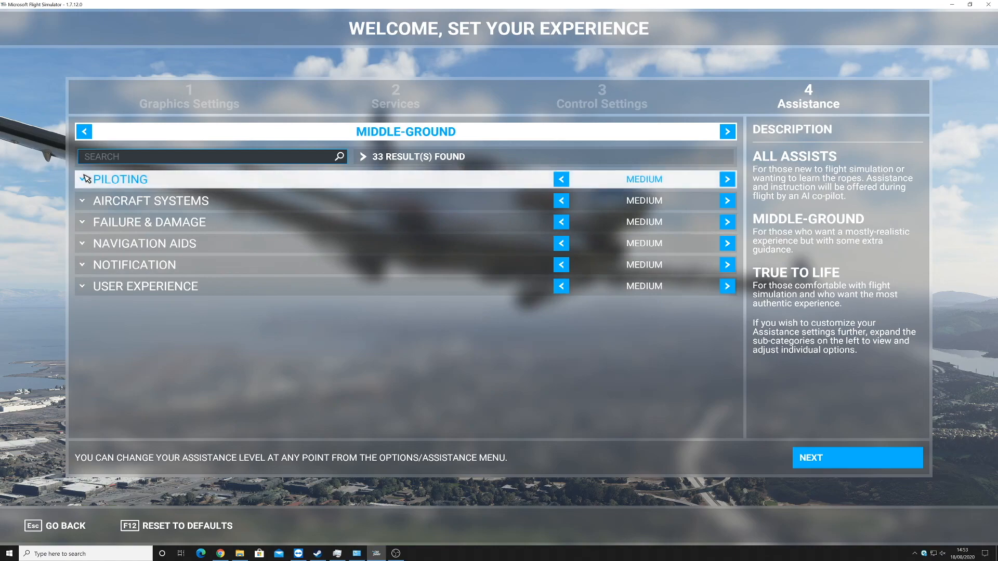
left_click(82, 179)
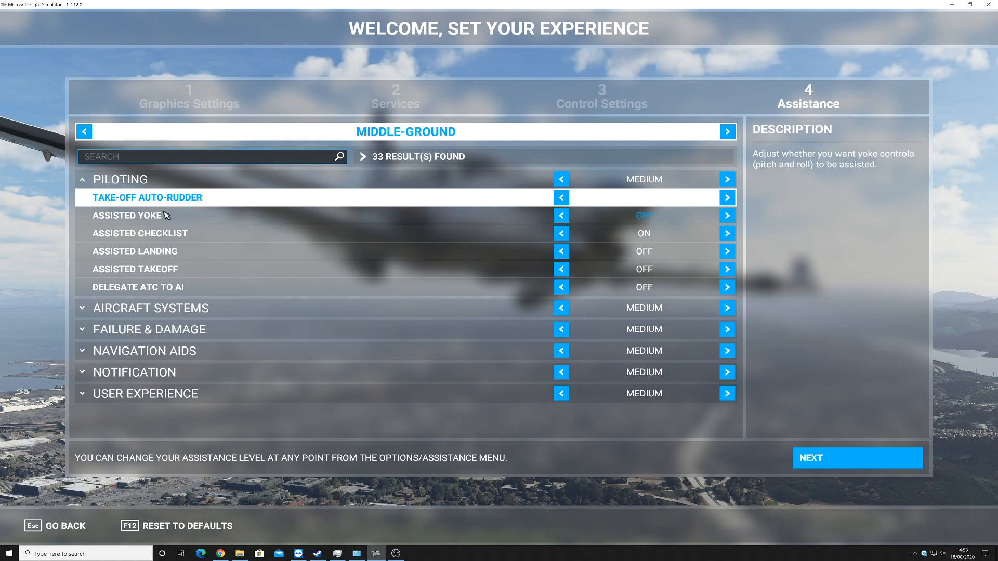
left_click(560, 197)
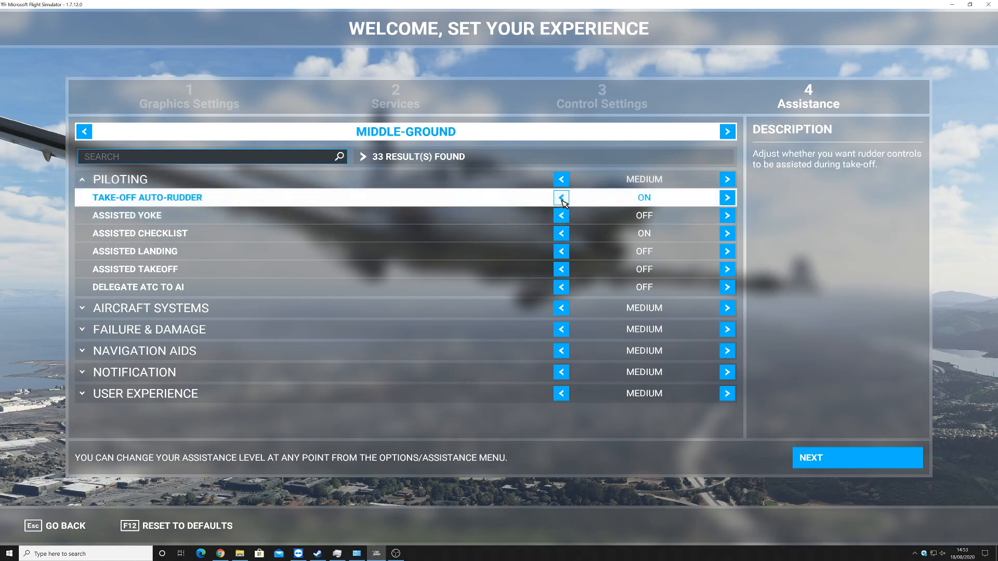
left_click(560, 198)
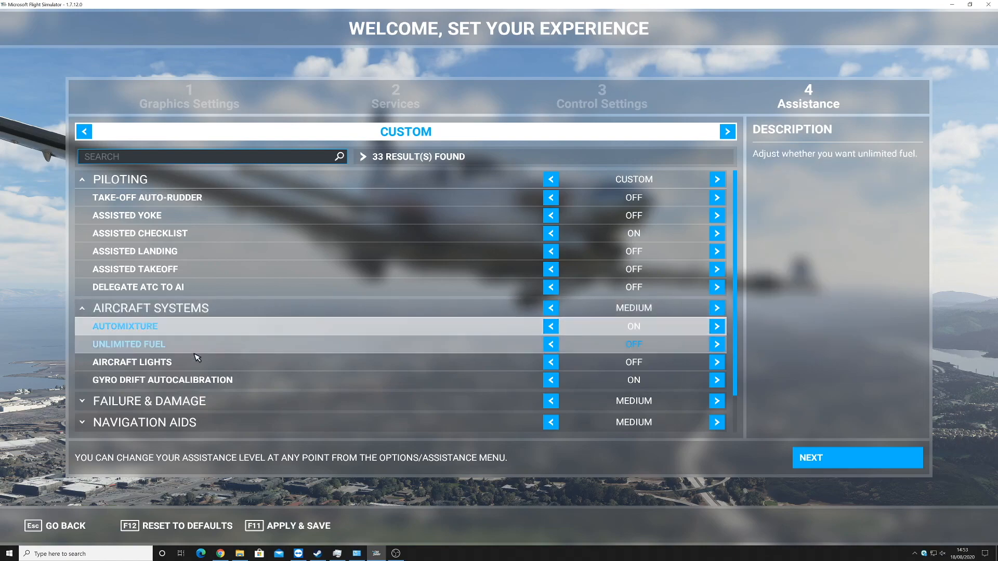
Step: Set Automixture to OFF and expand Failure & Damage to reach the Icing Effect setting
left_click(551, 326)
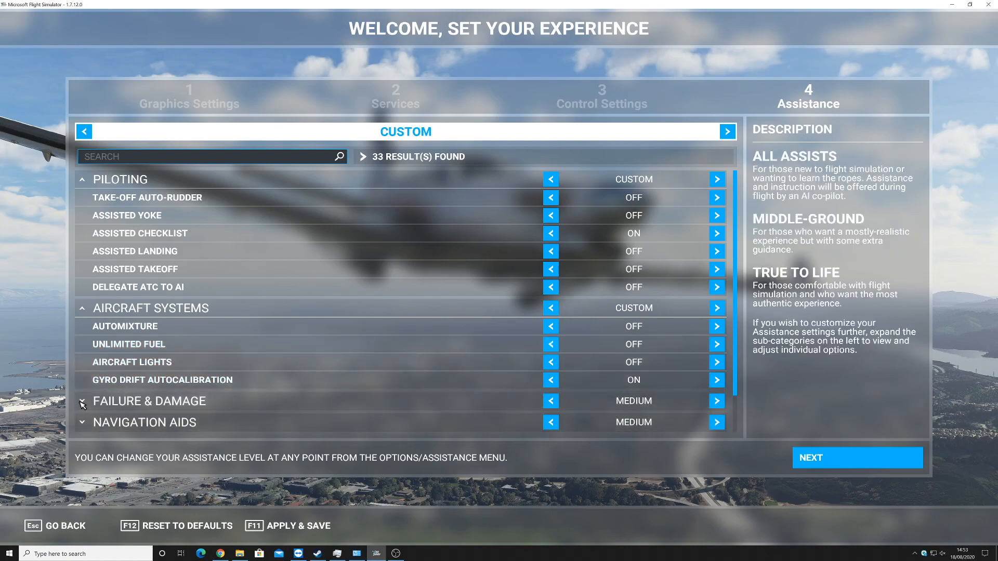
left_click(81, 401)
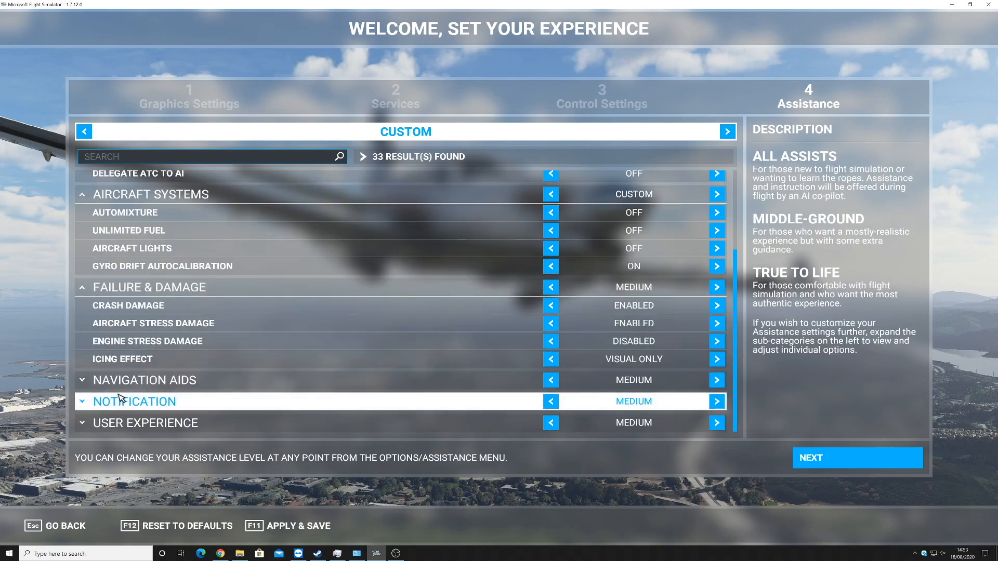
mouse_move(153, 323)
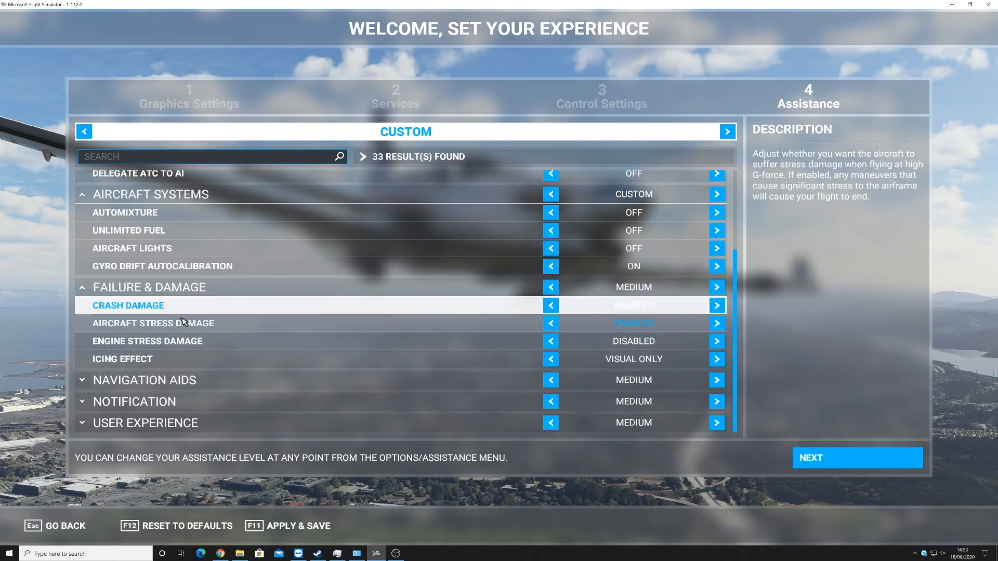
mouse_move(147, 341)
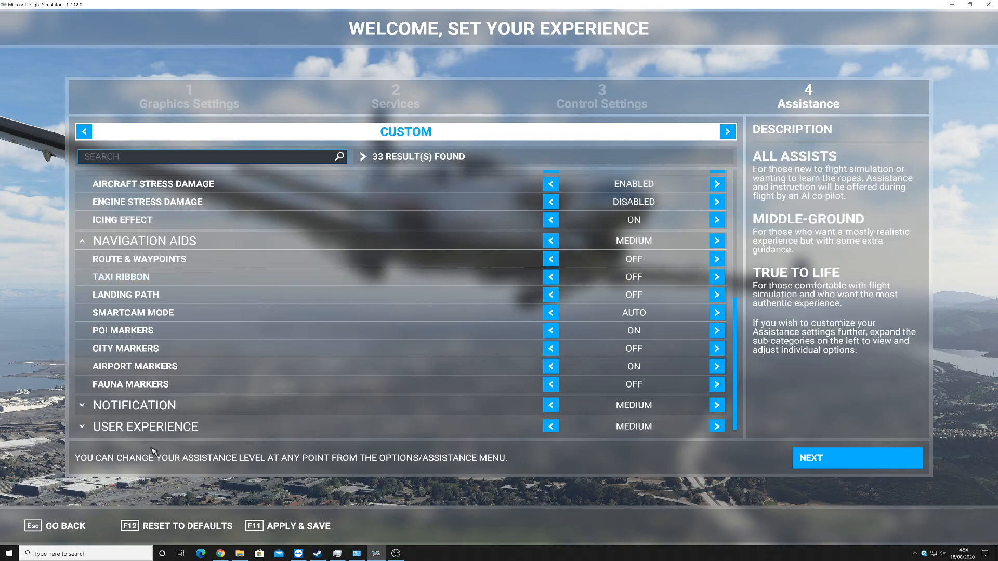
mouse_move(131, 381)
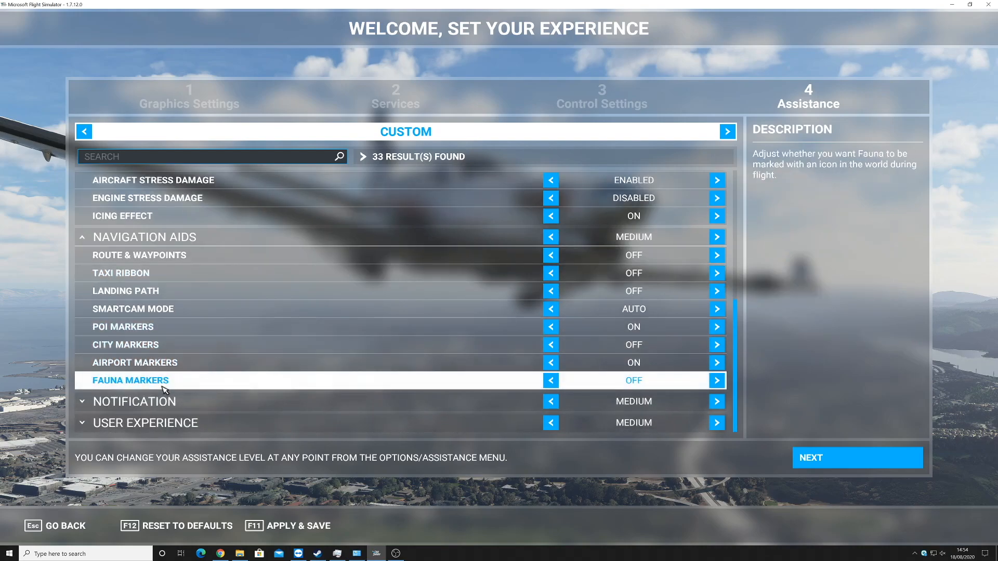
Step: Finish the Assistance step and choose Apply & Save for the changed assistance settings
left_click(856, 457)
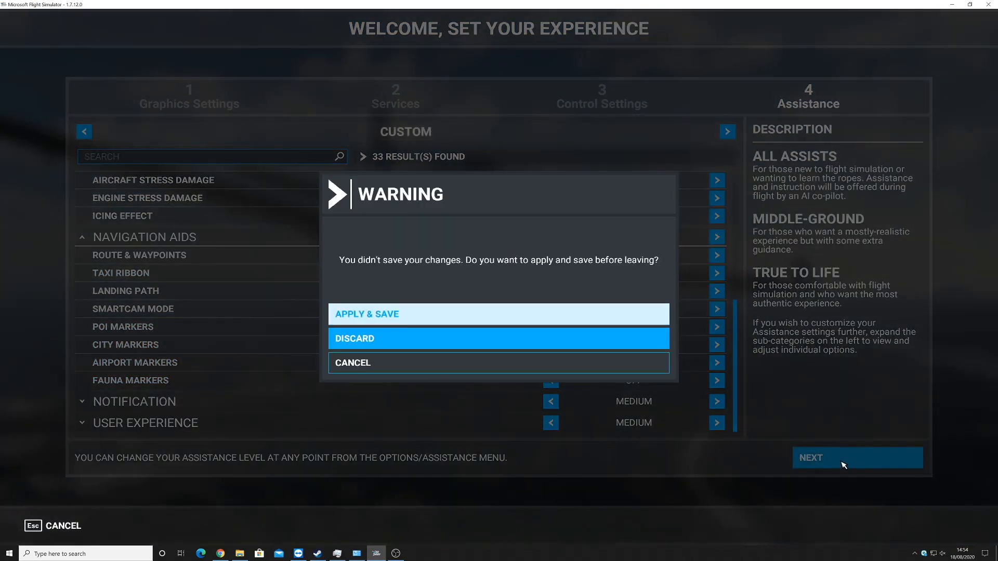
mouse_move(463, 318)
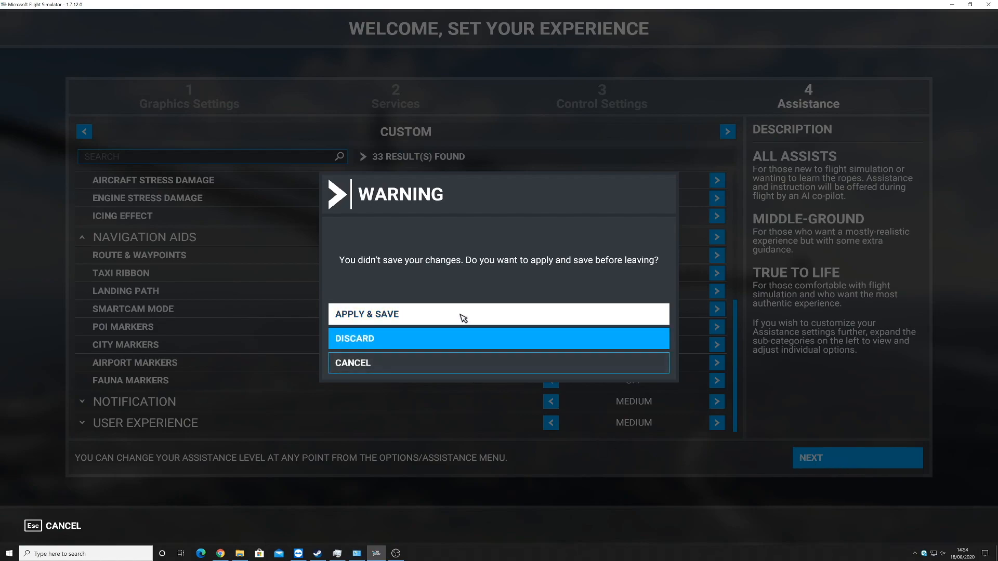
left_click(498, 338)
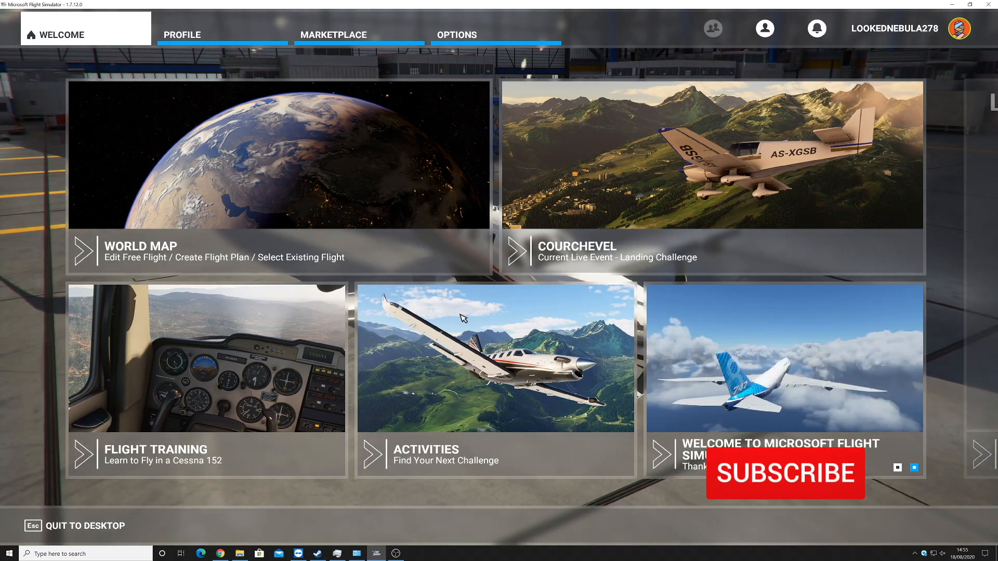
Step: Wait on the main Welcome menu with World Map, Flight Training and Activities after setup completes
left_click(785, 474)
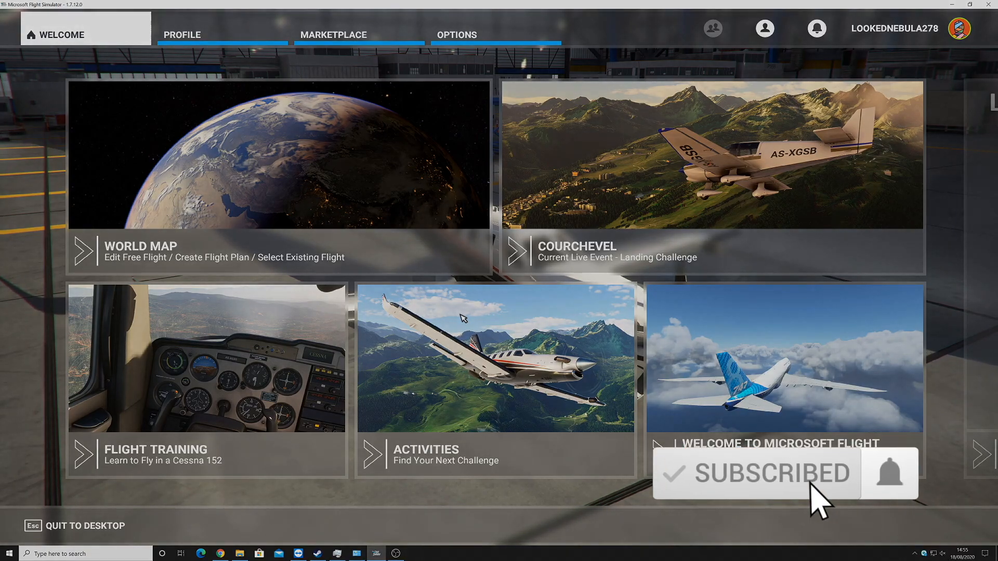